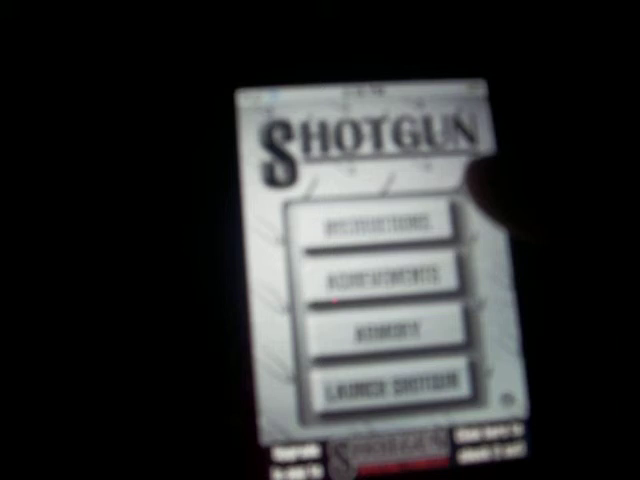
click(380, 222)
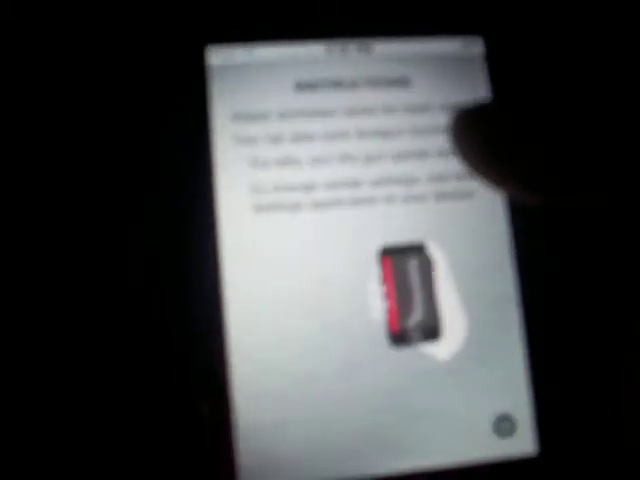